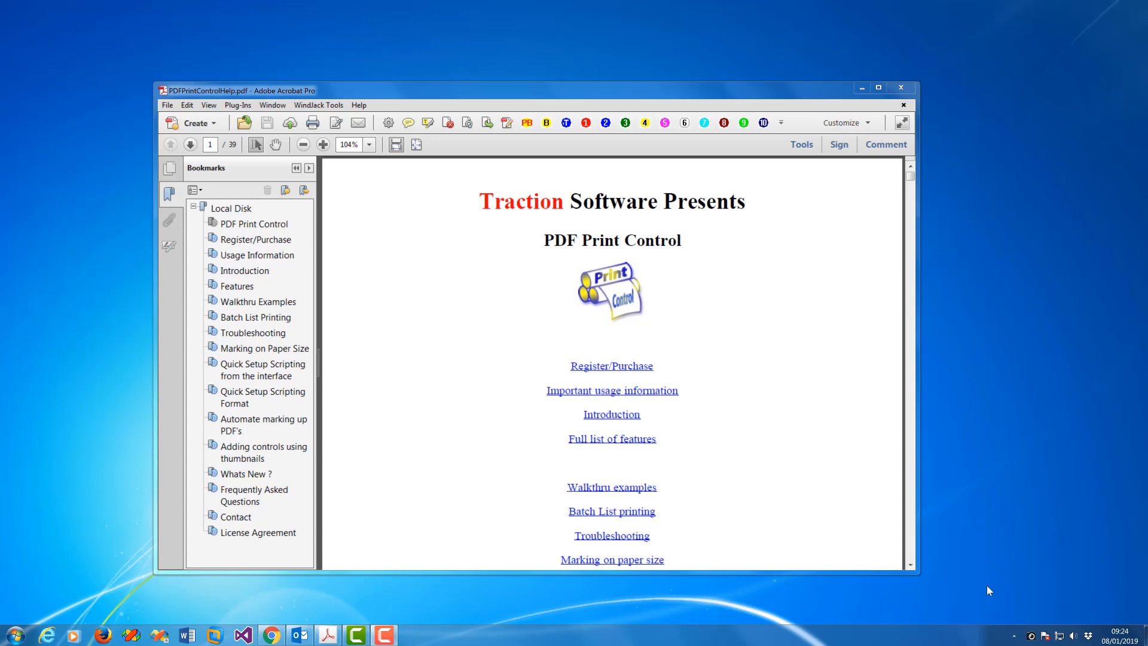
mouse_move(714, 445)
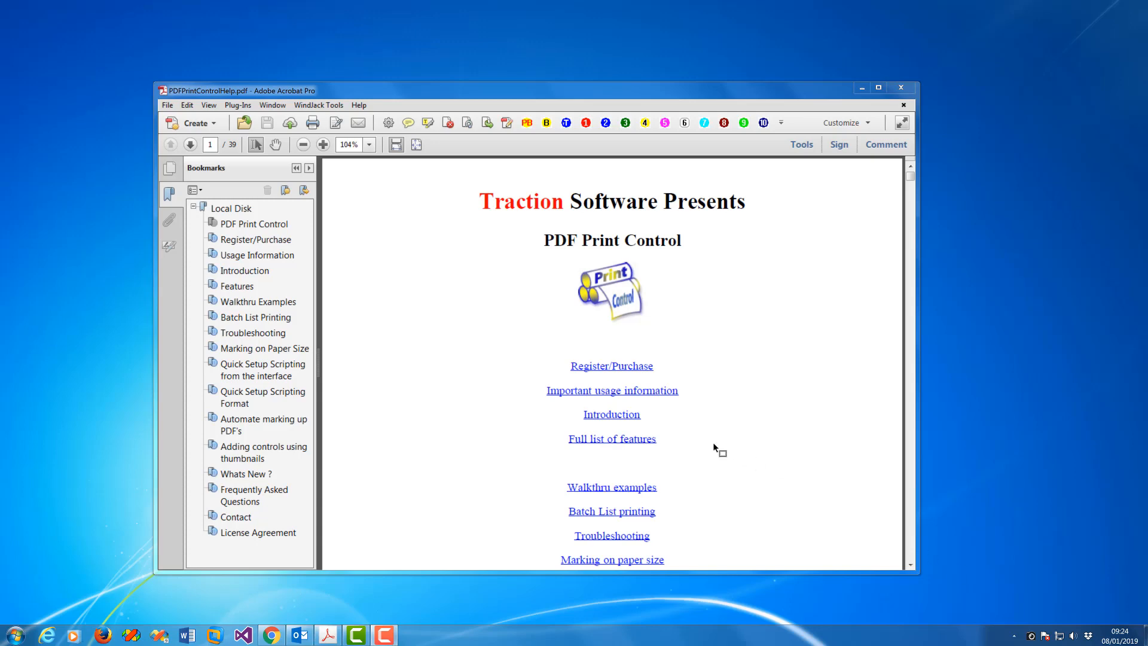
mouse_move(459, 206)
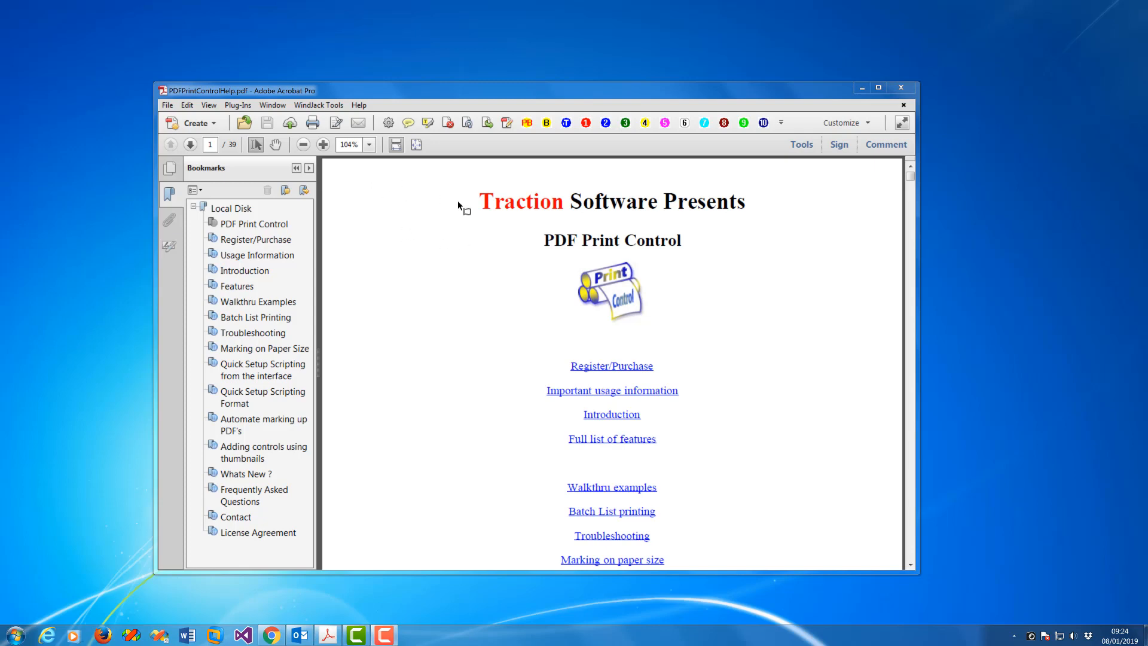
mouse_move(413, 208)
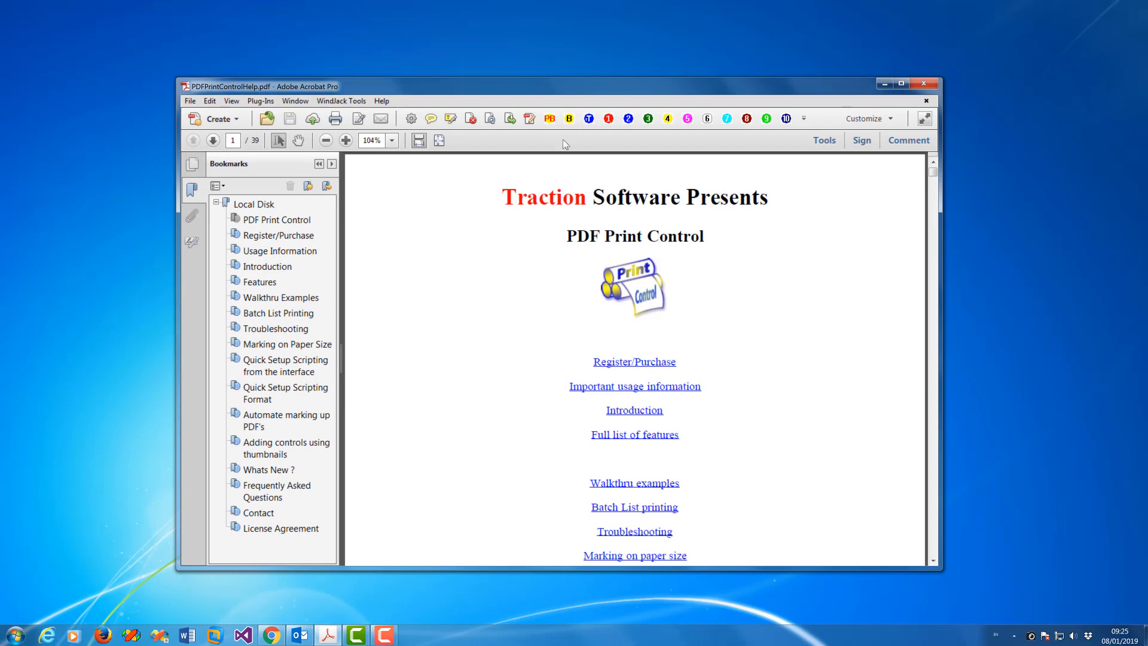
mouse_move(607, 118)
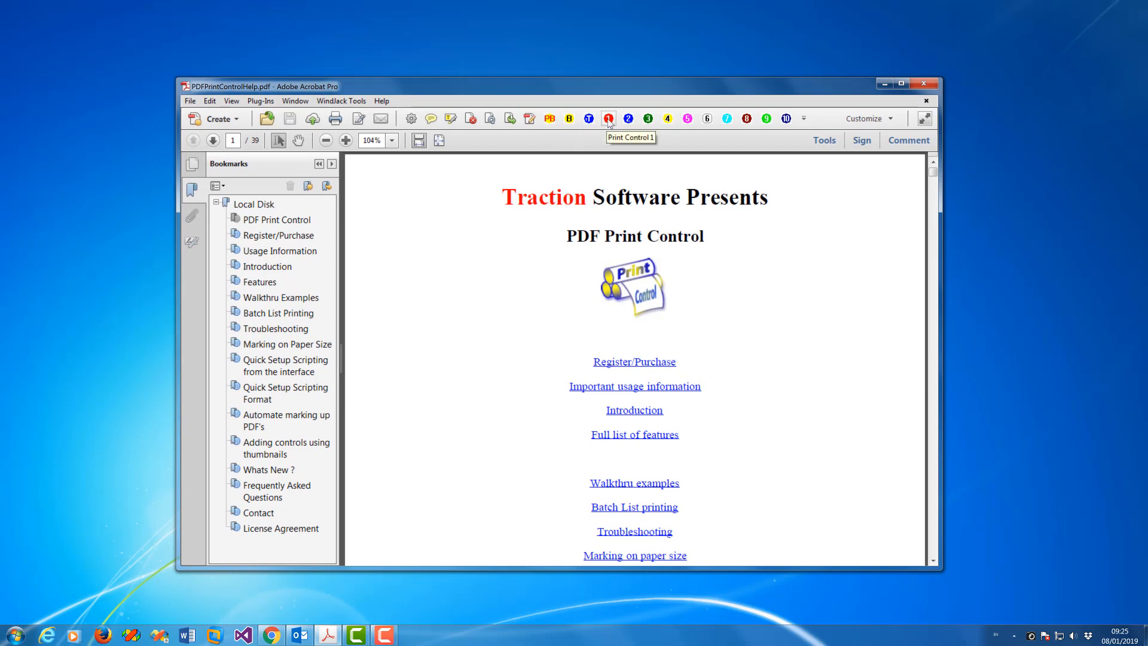
Step: Add Print Control 1 to page 1 using Tray 1 on the Xerox WorkCentre 5855 PS and save it
left_click(261, 101)
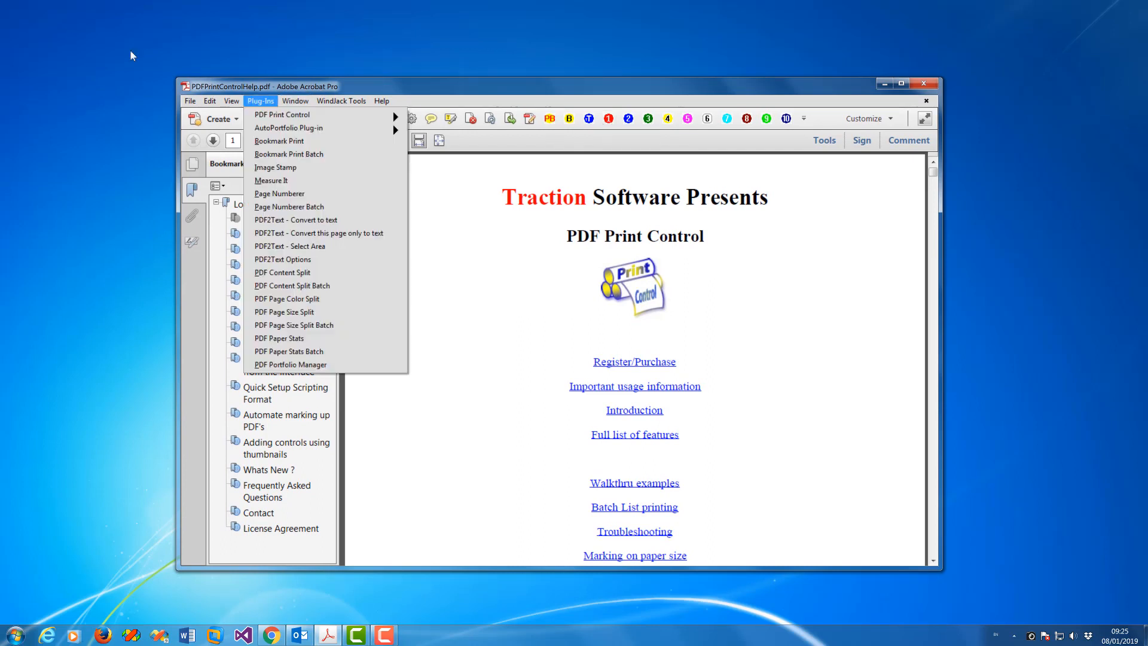
mouse_move(263, 108)
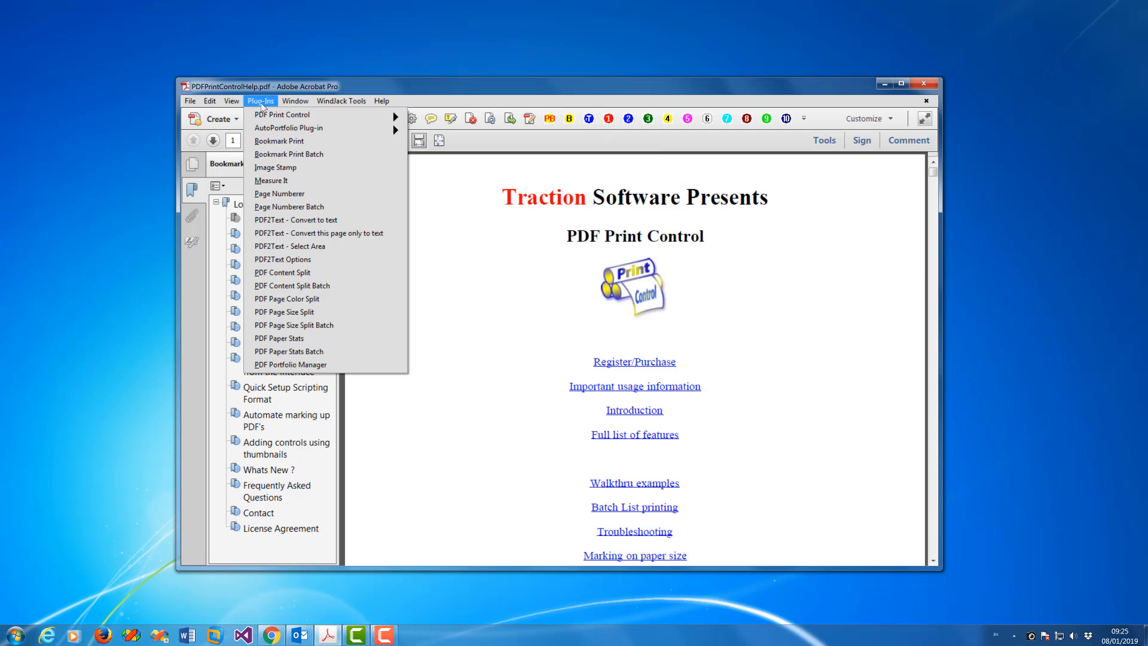
left_click(284, 115)
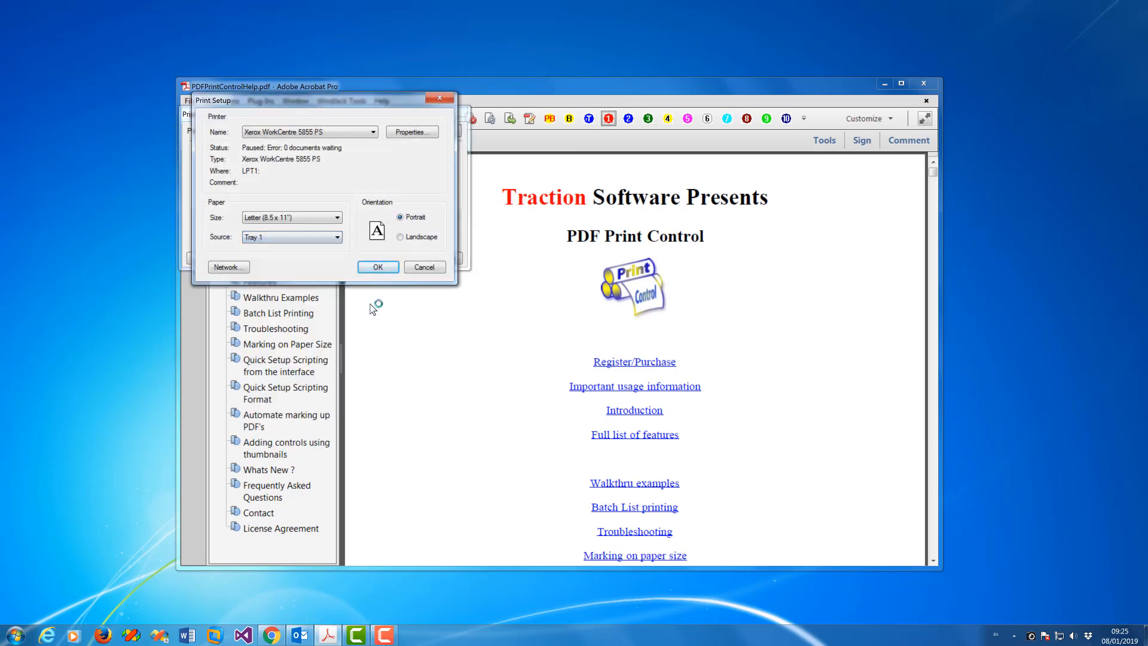
left_click(378, 267)
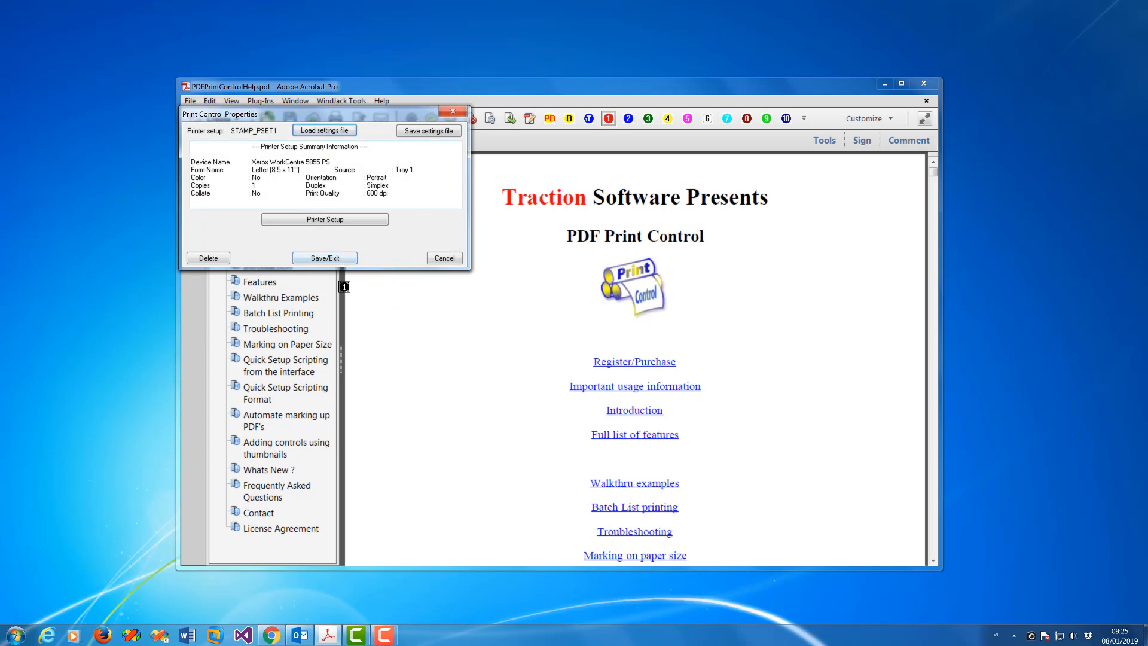
left_click(324, 258)
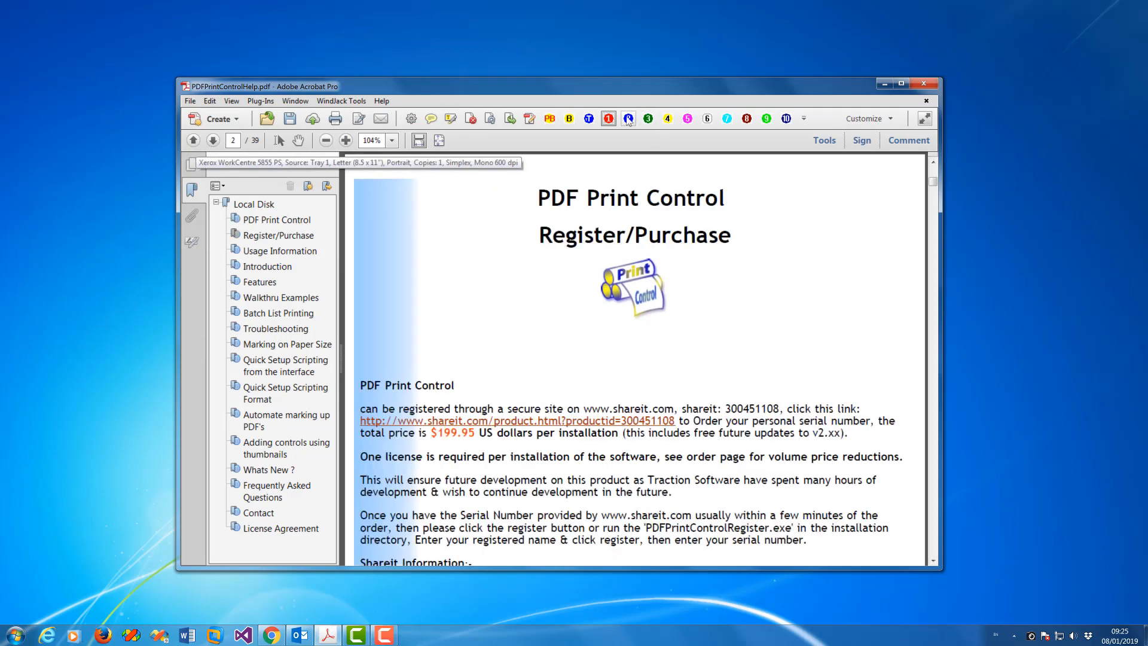
Step: Add Print Control 2 to page 2 with Source set to Tray 2 and save it
left_click(628, 119)
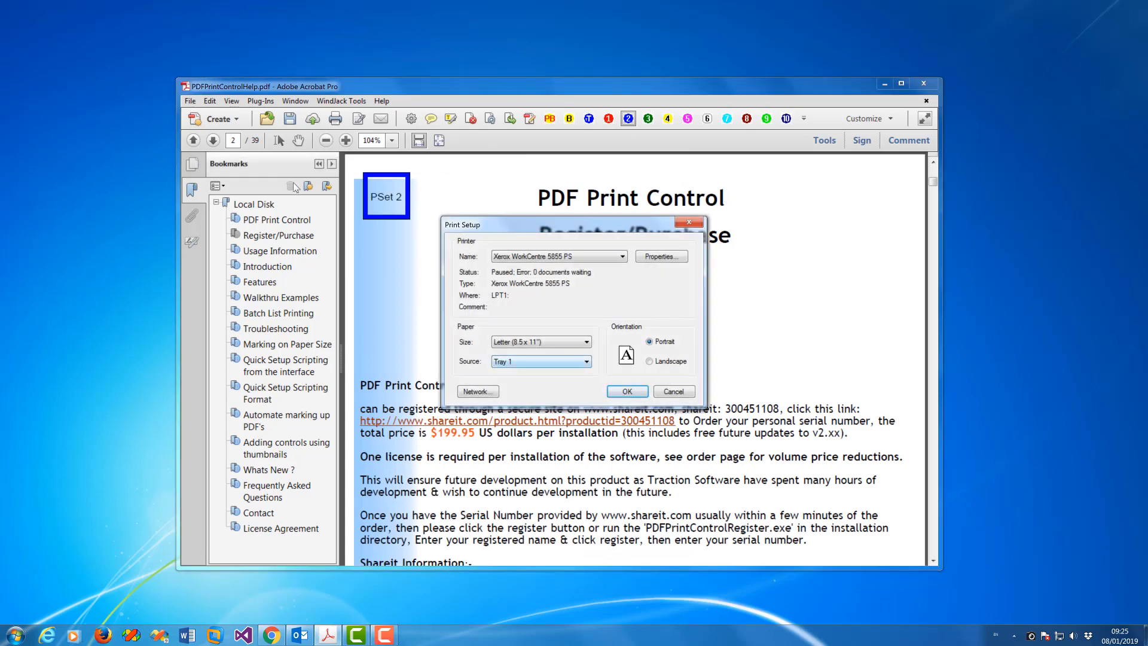
left_click(539, 362)
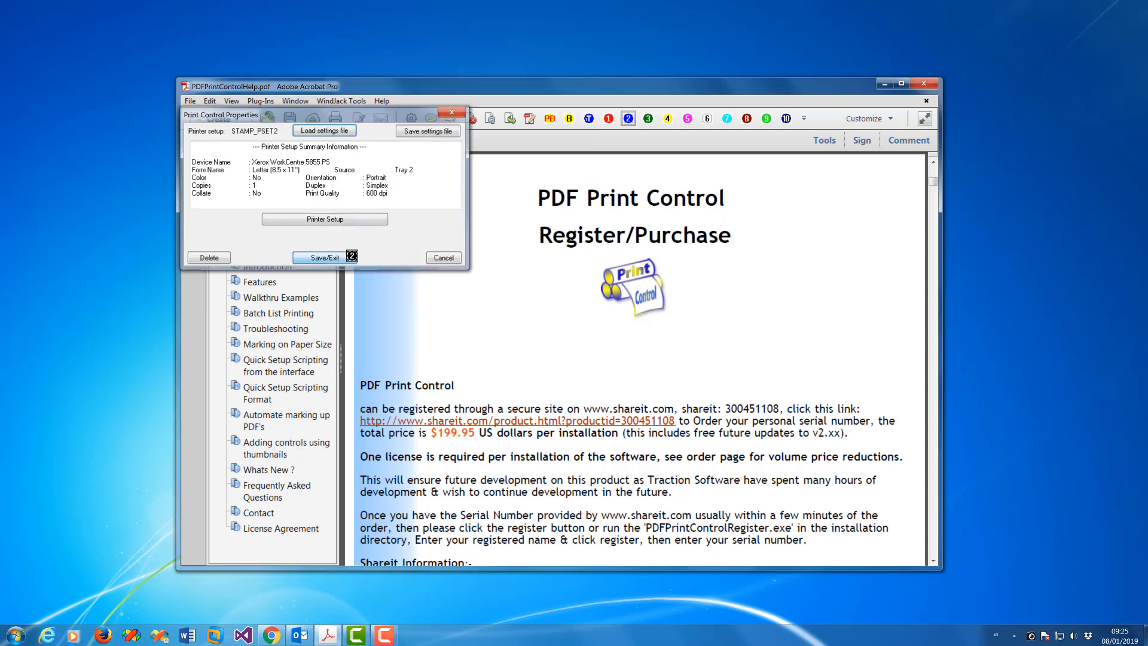
left_click(324, 258)
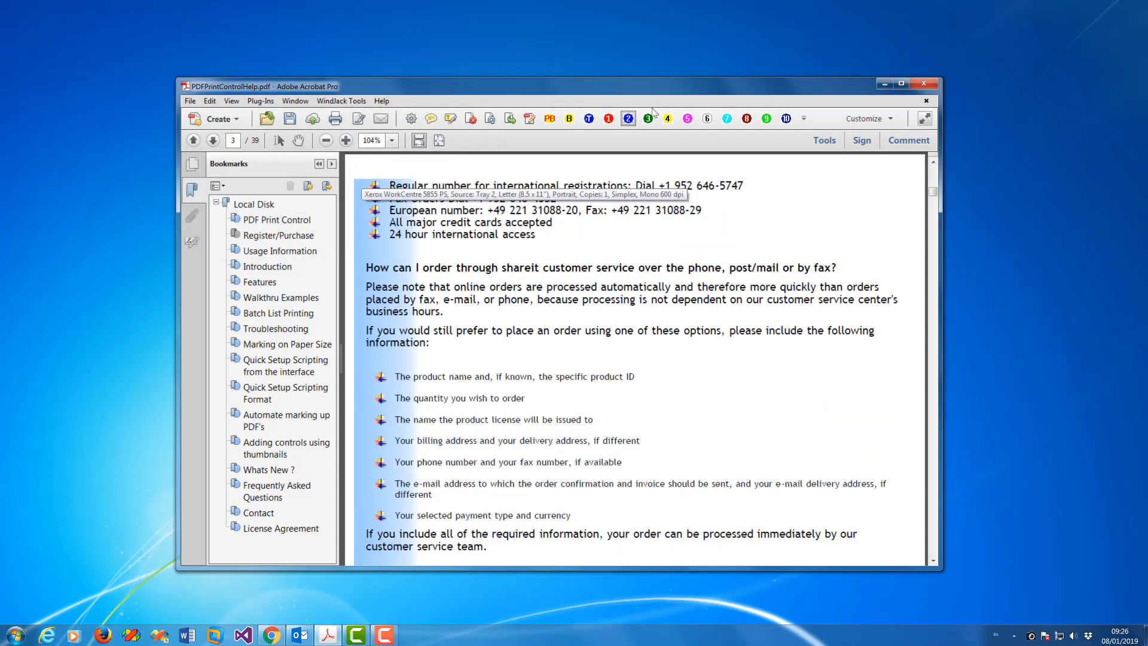
Step: Add Print Control 3 to page 3 with Source set to Tray 5 (Bypass), then move to page 4
left_click(647, 118)
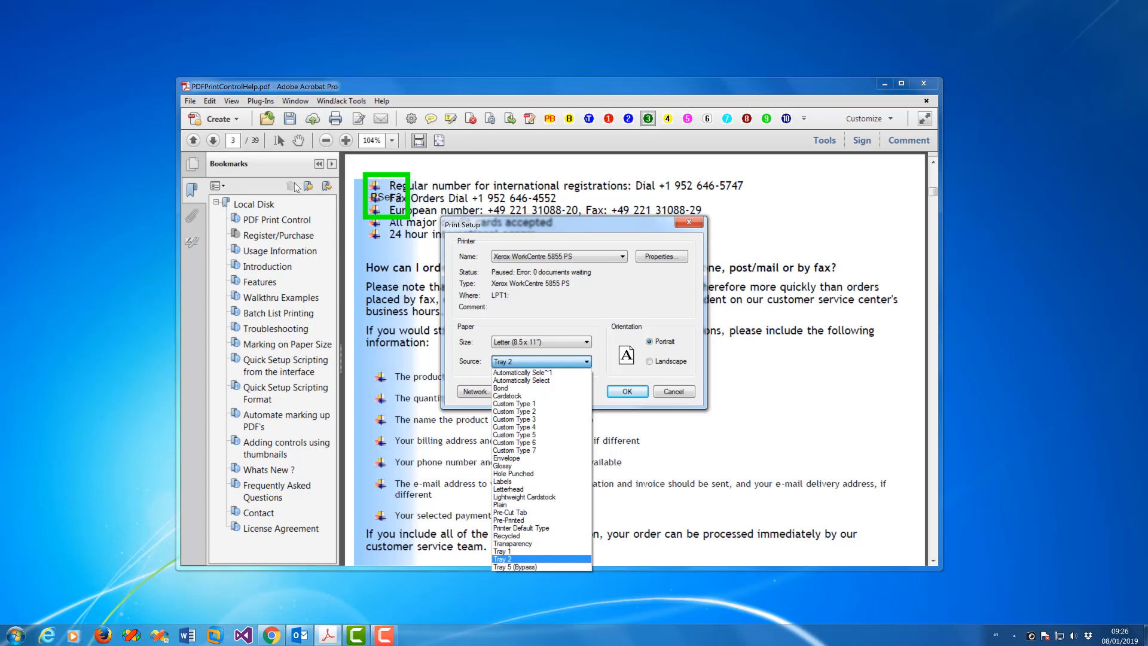
mouse_move(527, 543)
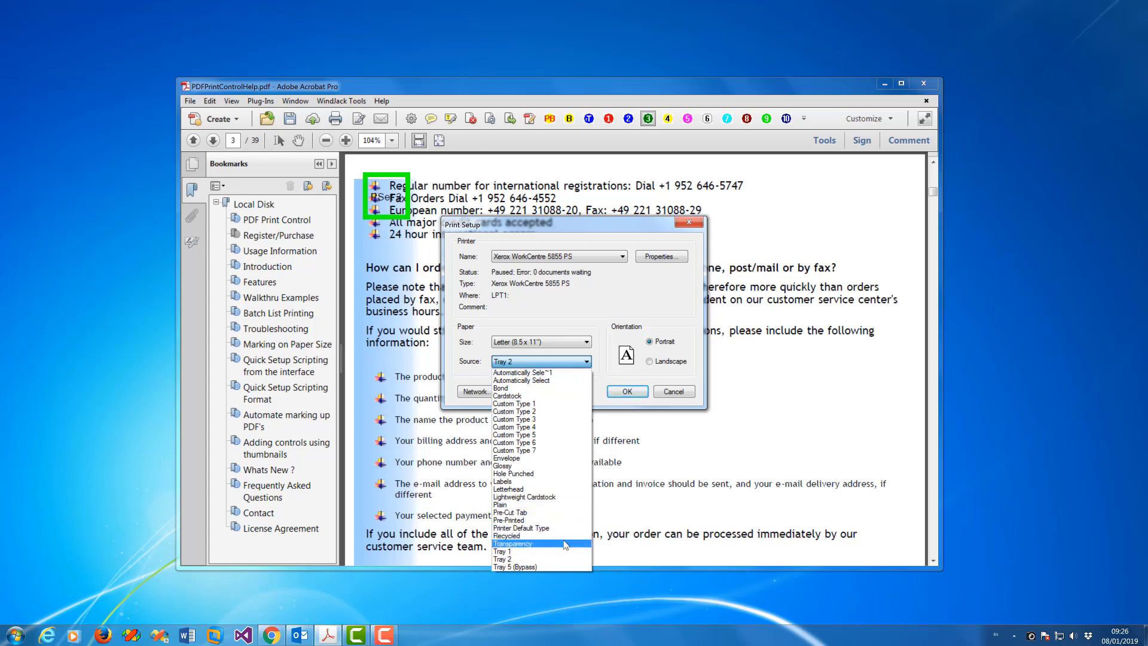
mouse_move(554, 524)
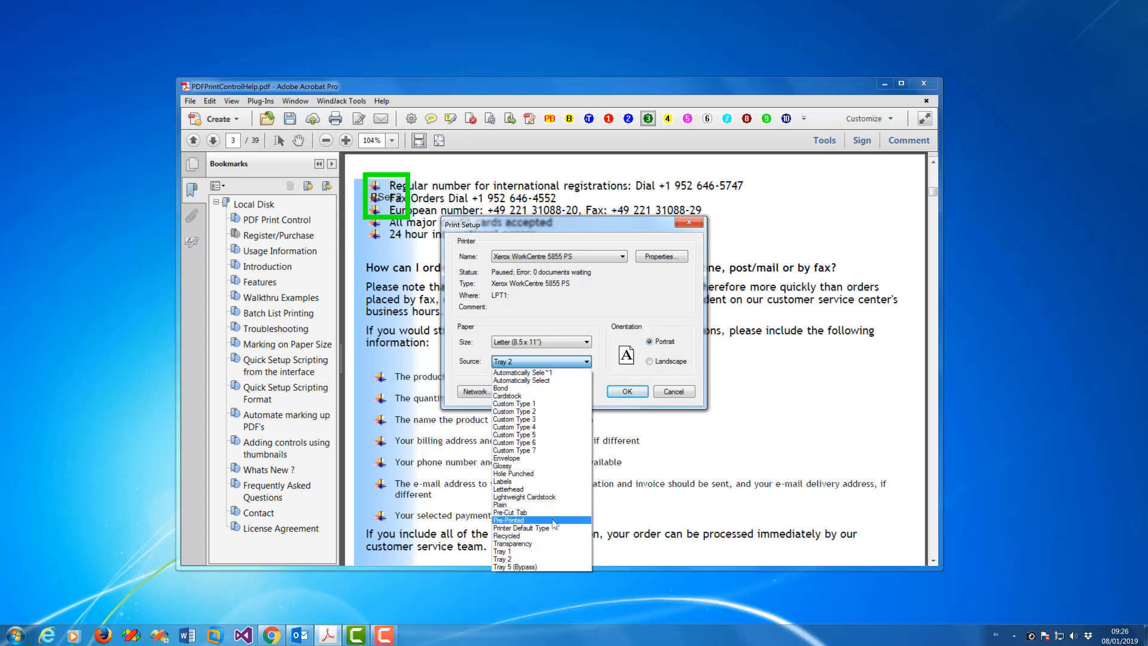
left_click(504, 567)
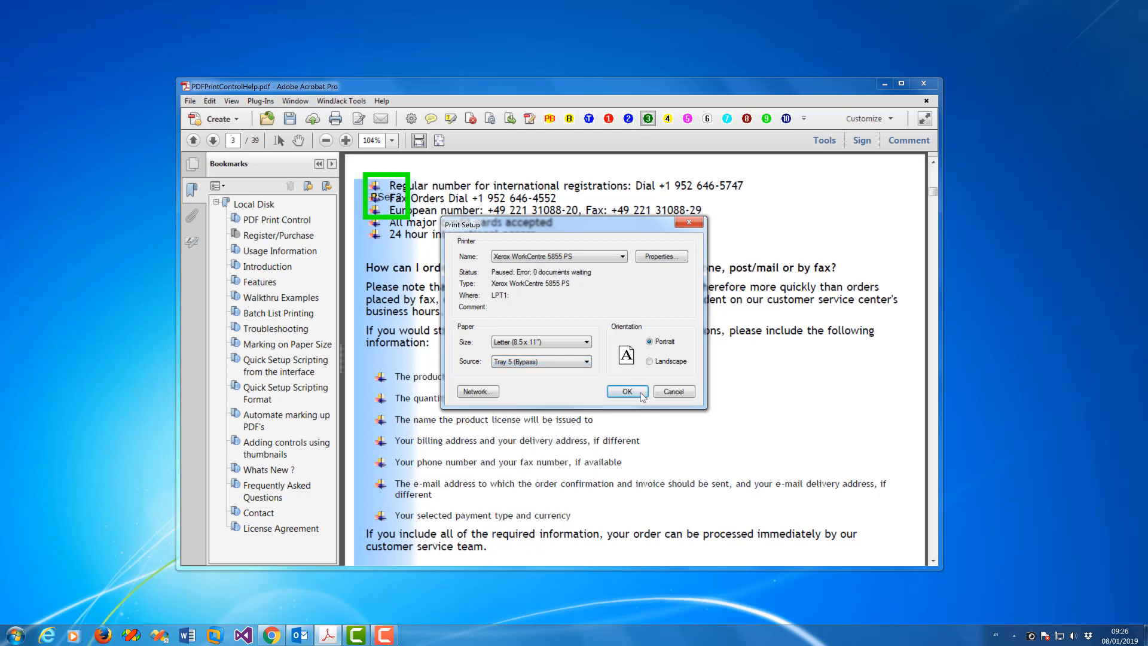
left_click(626, 391)
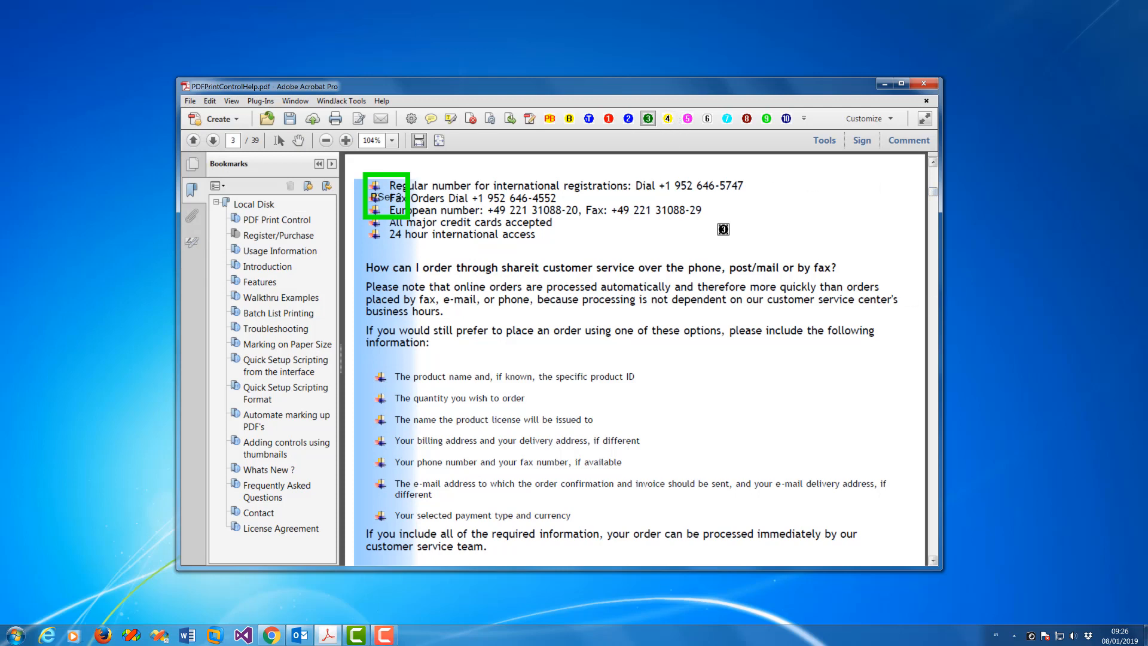
left_click(211, 139)
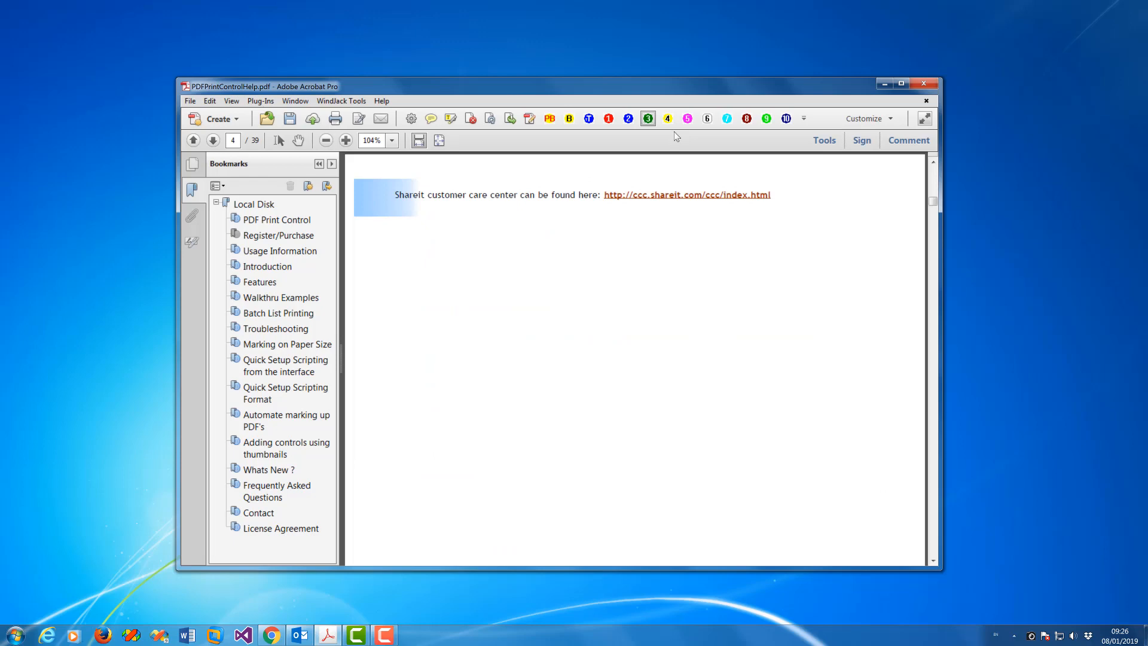
Step: Add Print Control 4 to page 4 with Source set to Tray 2 and save it
left_click(667, 117)
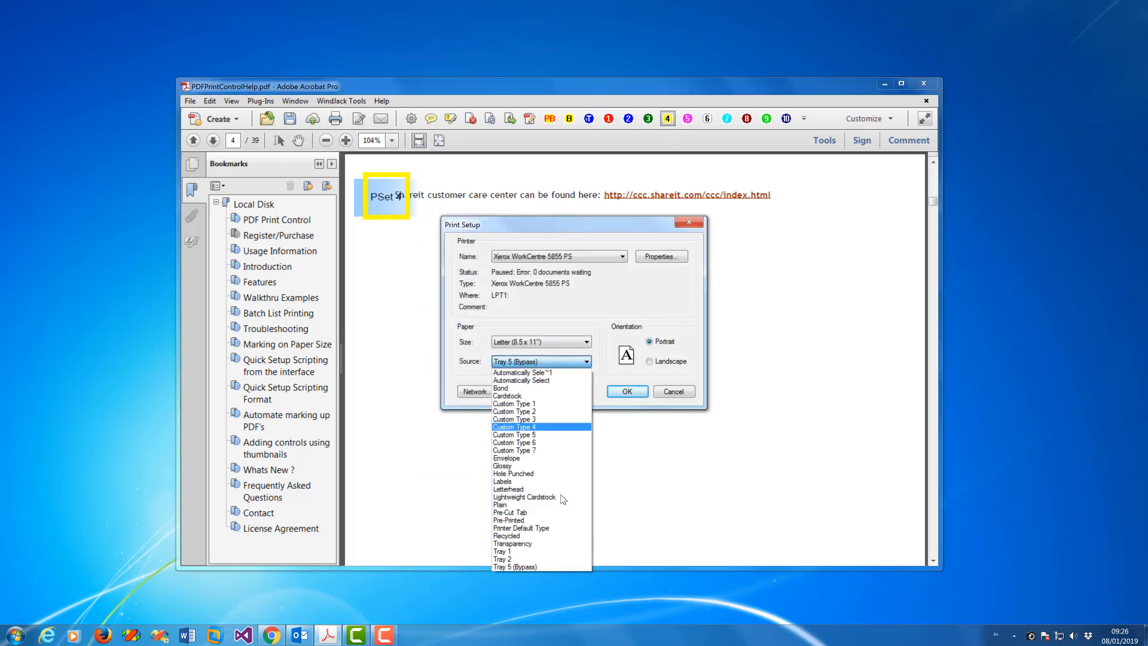
left_click(503, 560)
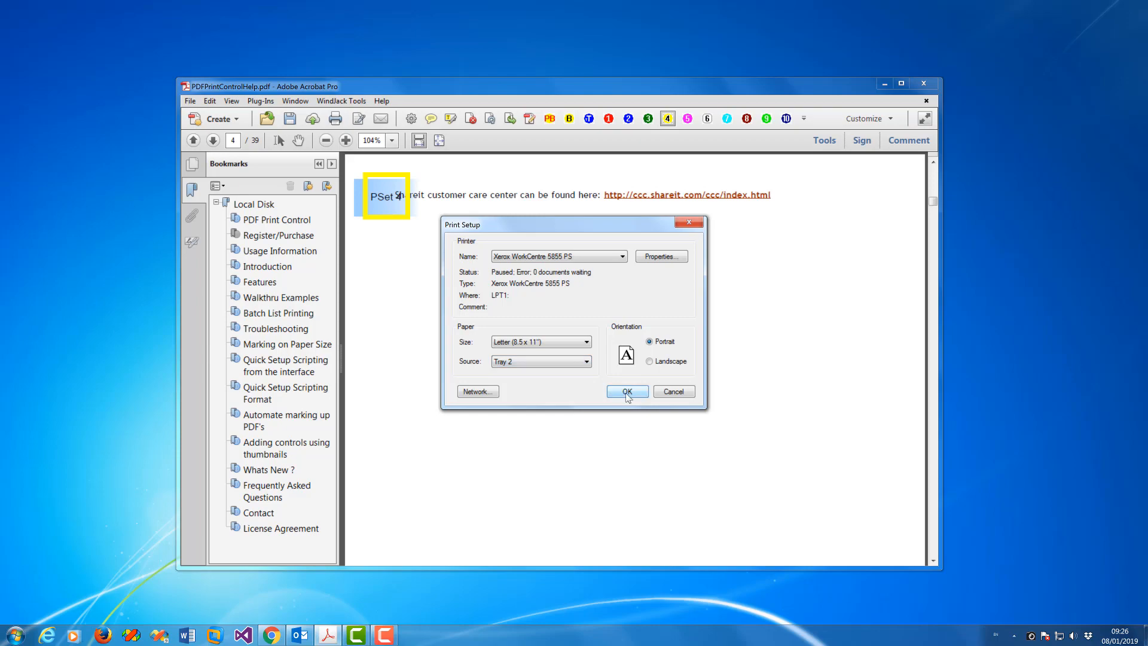
left_click(627, 391)
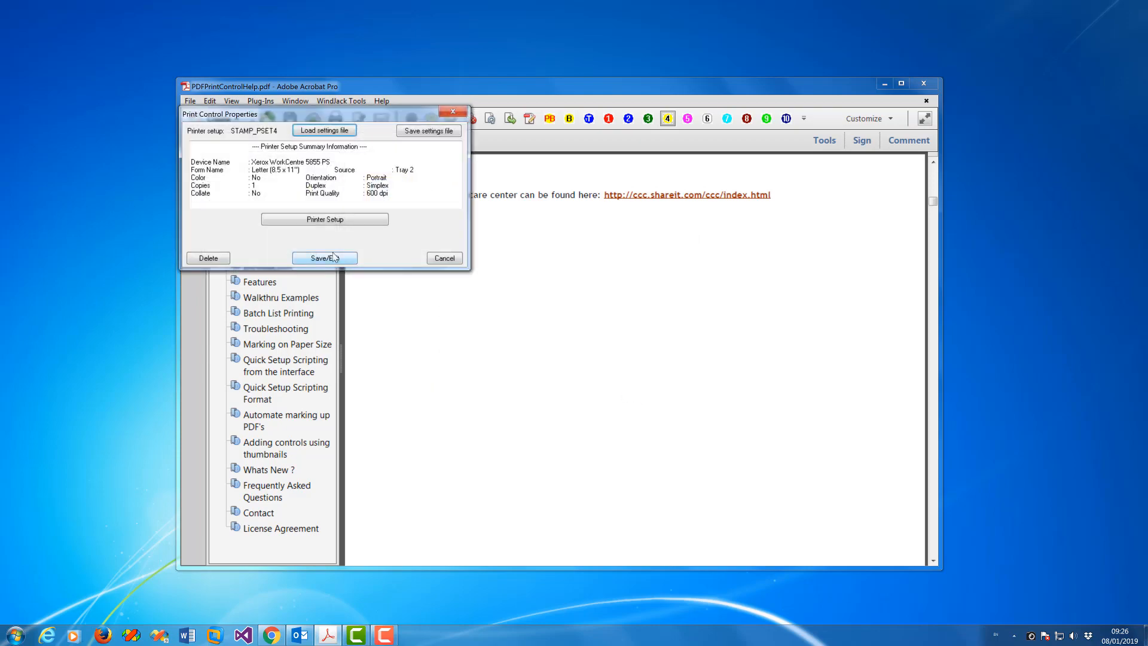
left_click(324, 258)
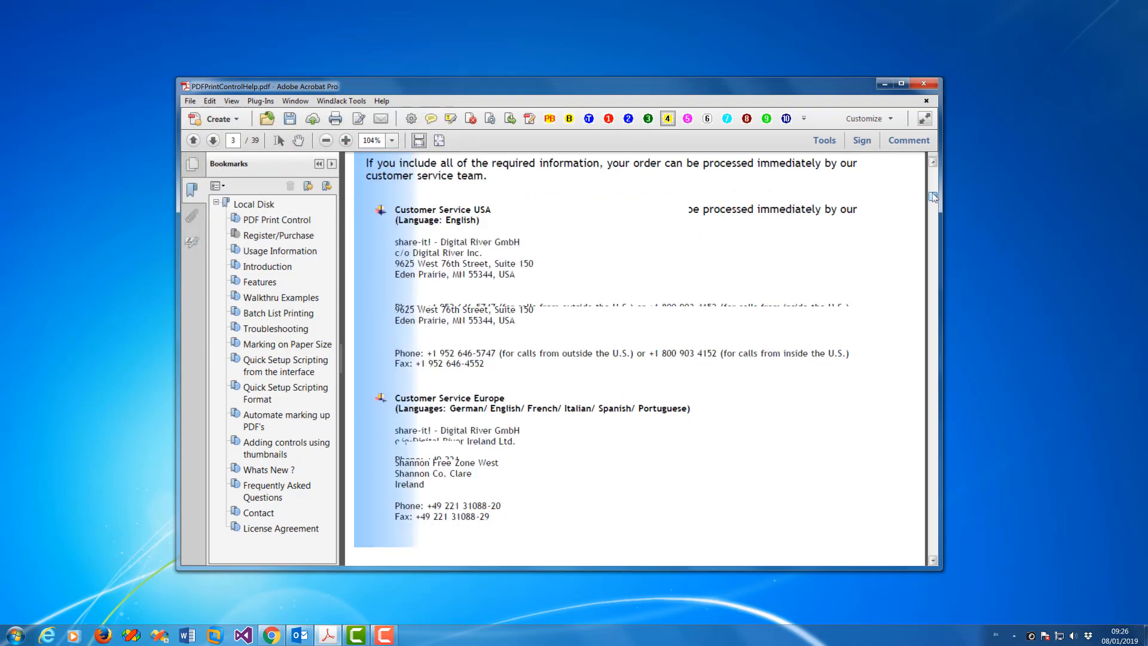
Step: Run Print Control - Print with Print Range All, sending the whole document to the Xerox WorkCentre
left_click(260, 101)
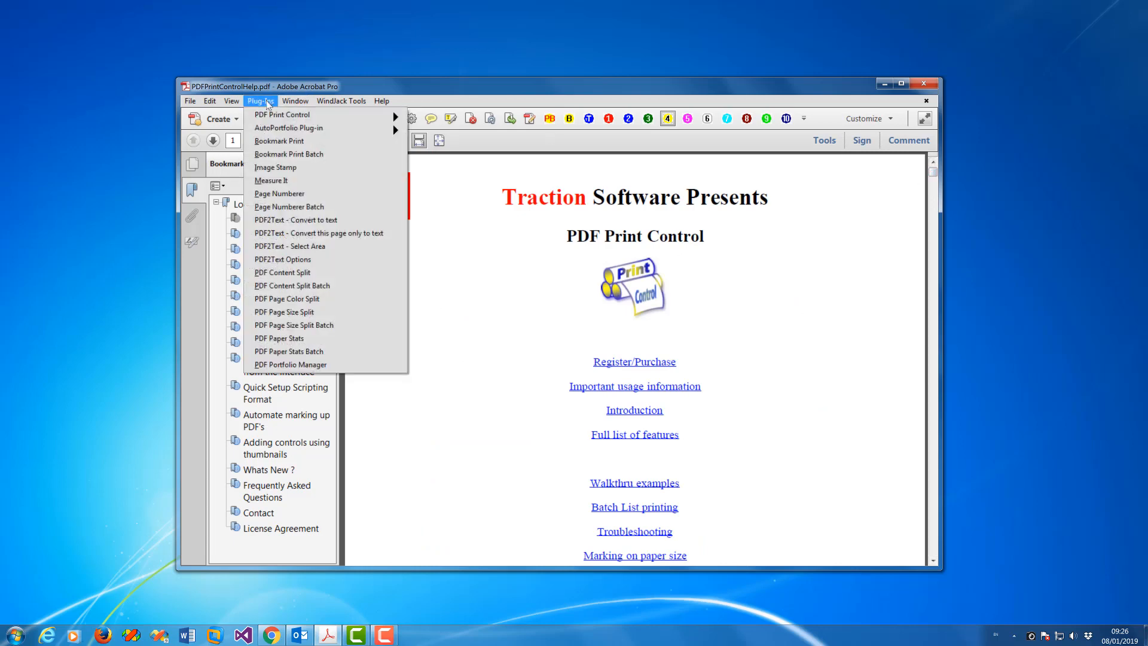
left_click(283, 115)
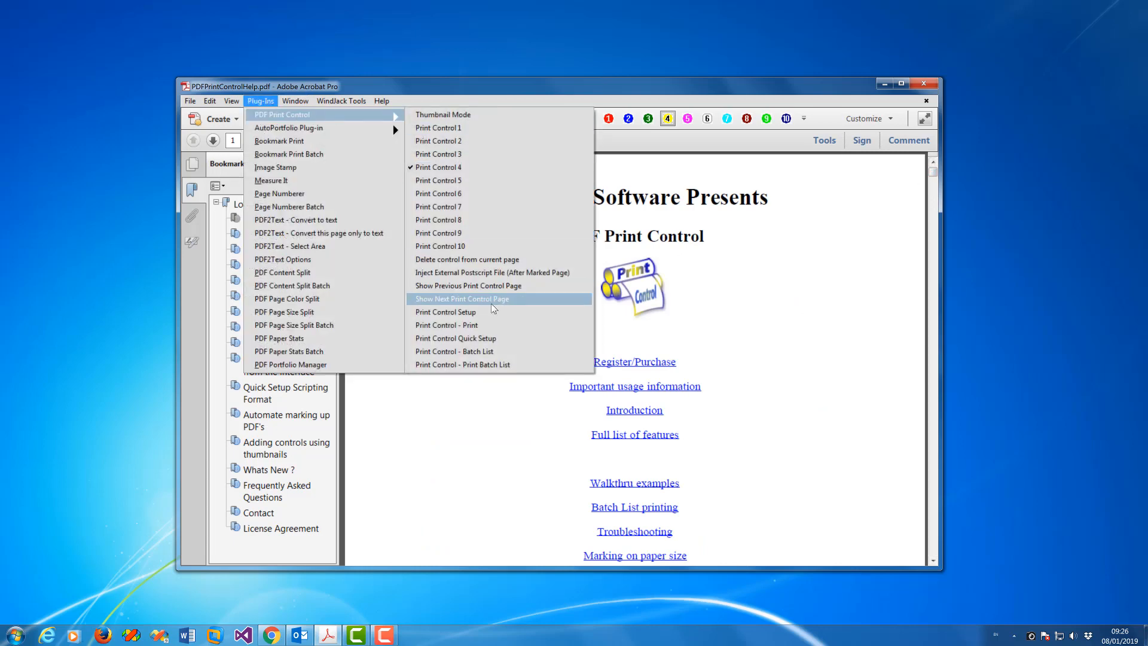
left_click(447, 325)
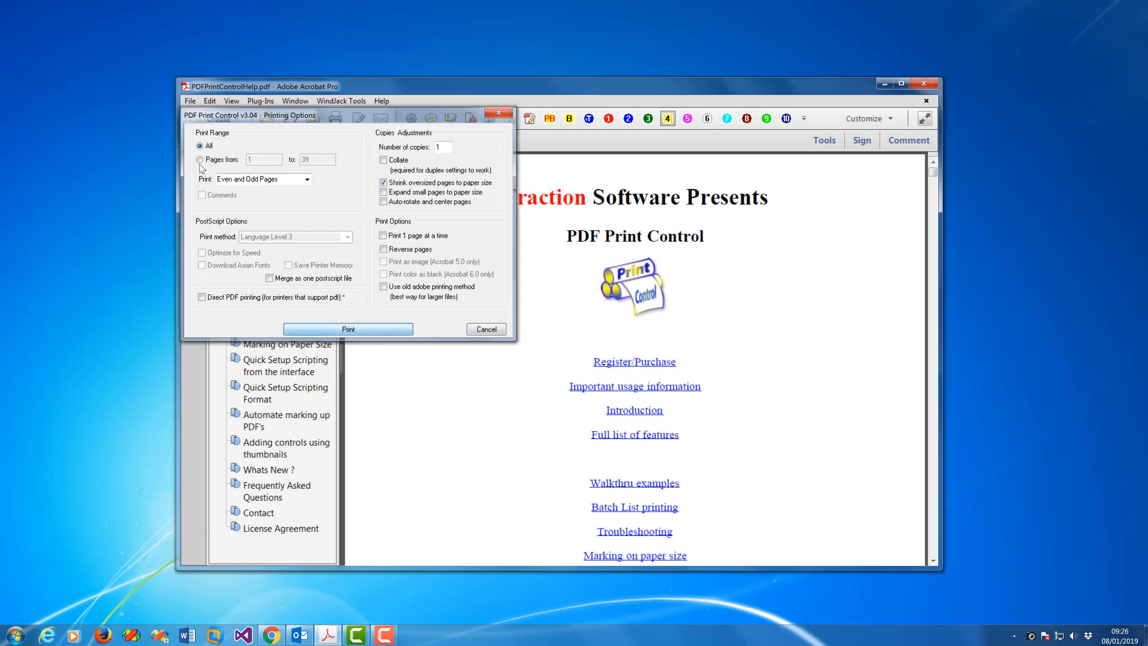
left_click(348, 329)
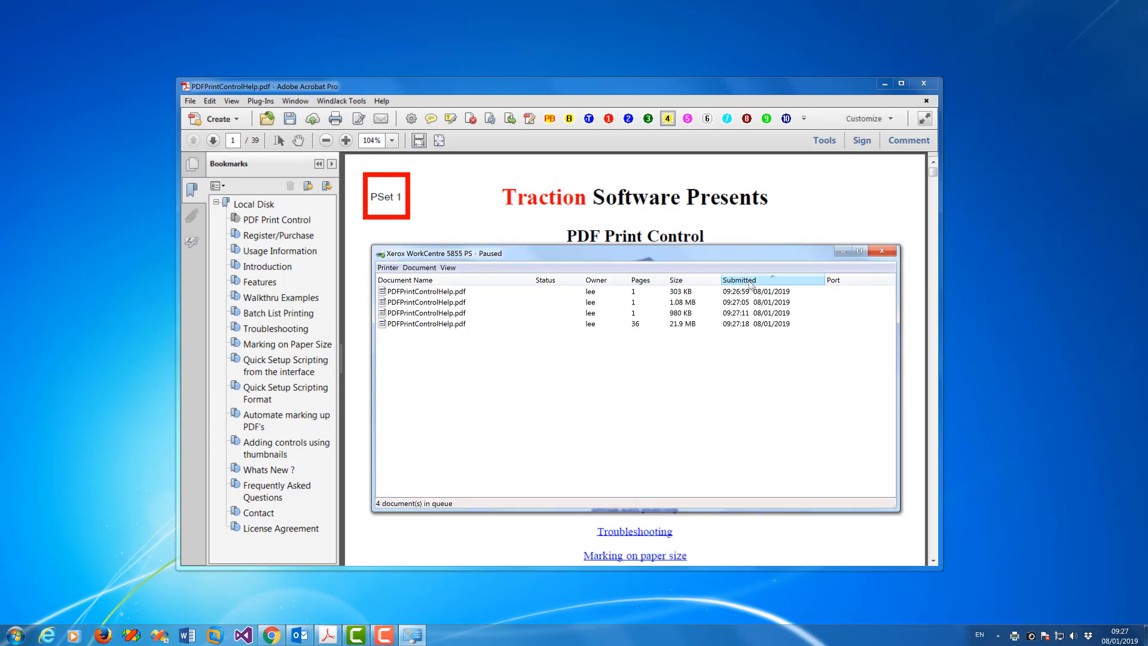
Step: Inspect the paper tray in the Printing Options of the first queued print jobs
right_click(425, 290)
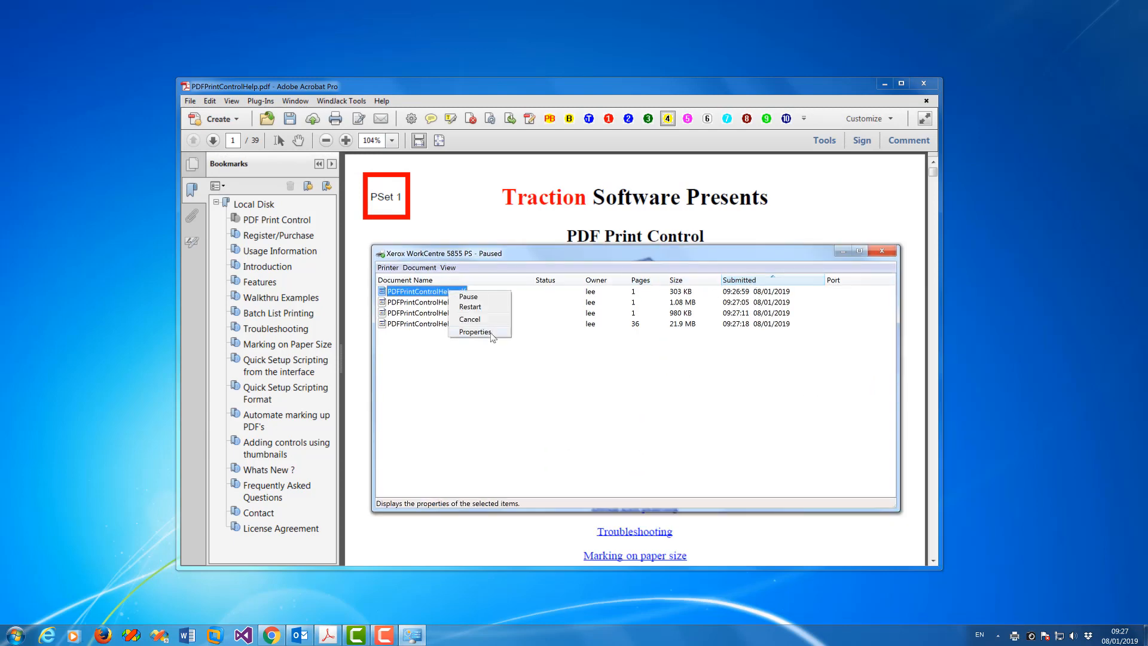
left_click(475, 332)
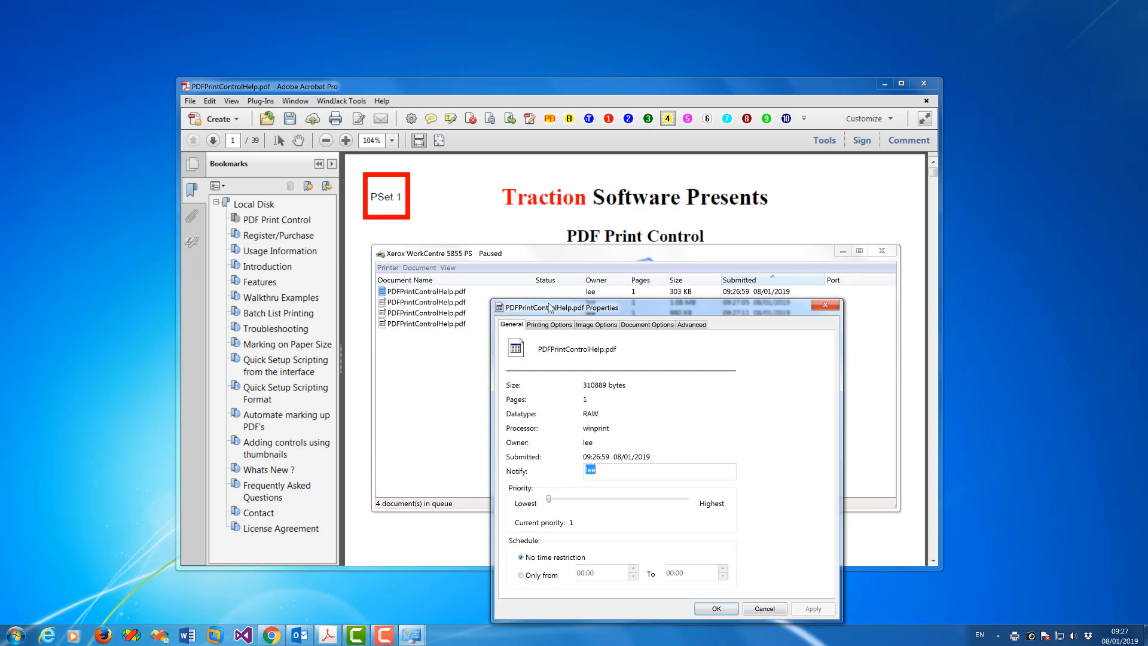
left_click(547, 325)
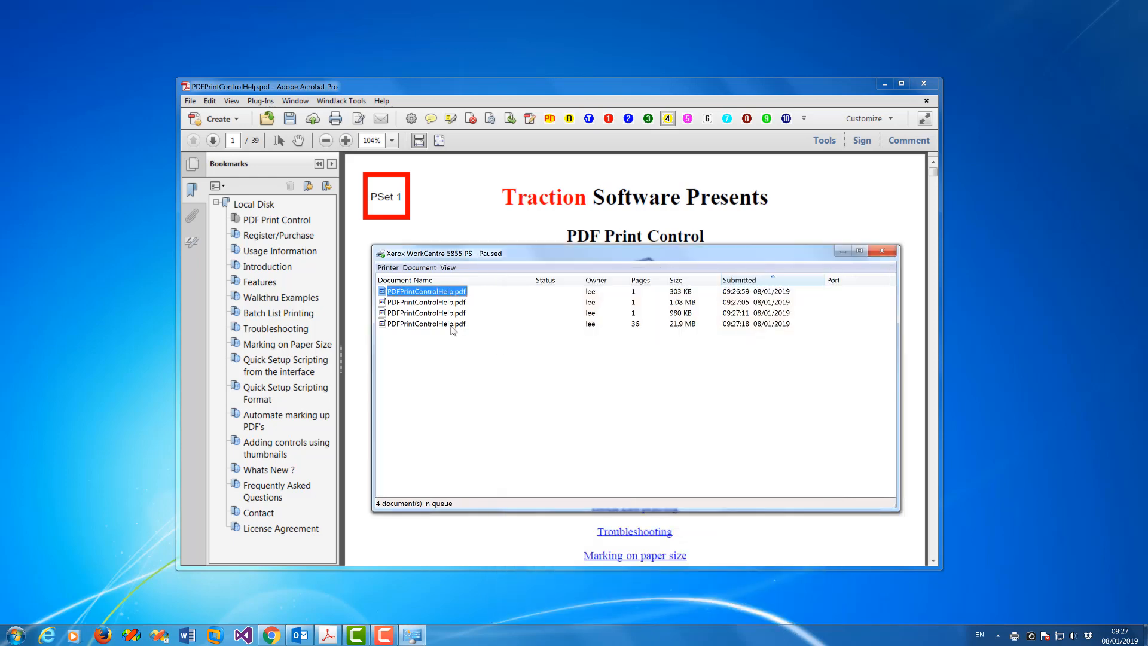
left_click(426, 301)
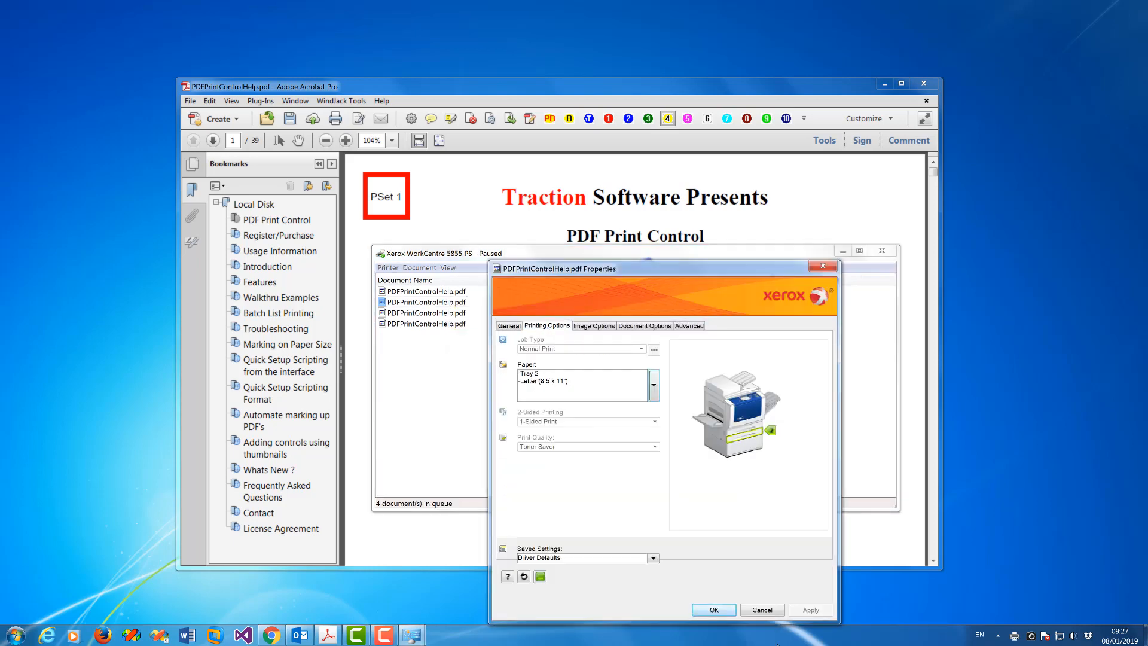
left_click(762, 609)
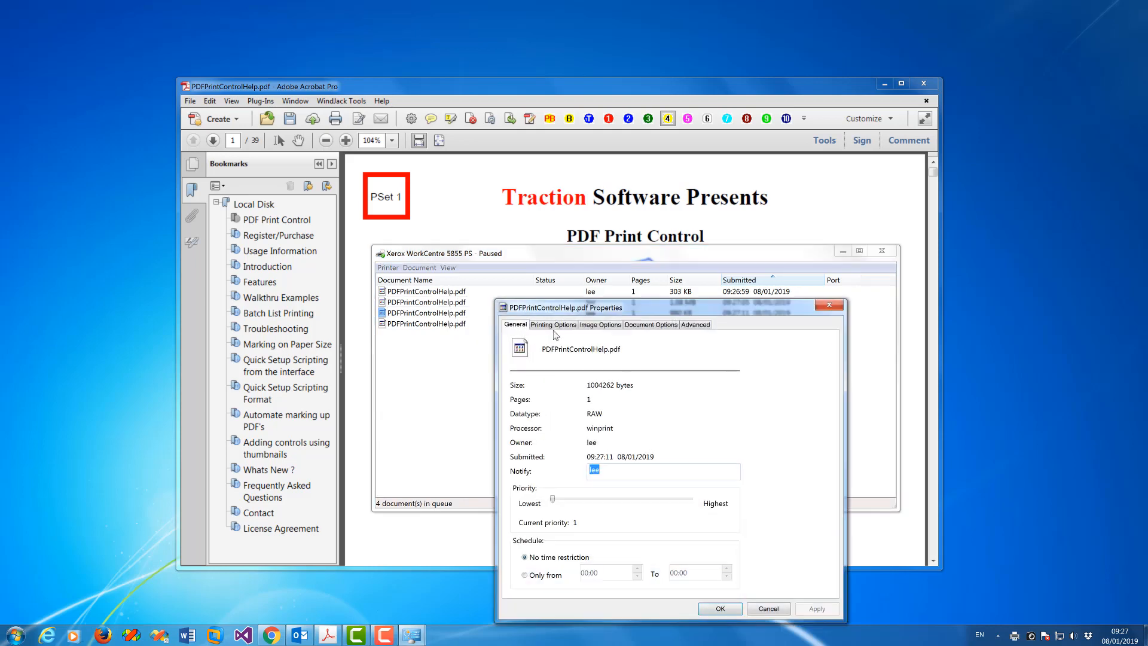
left_click(552, 325)
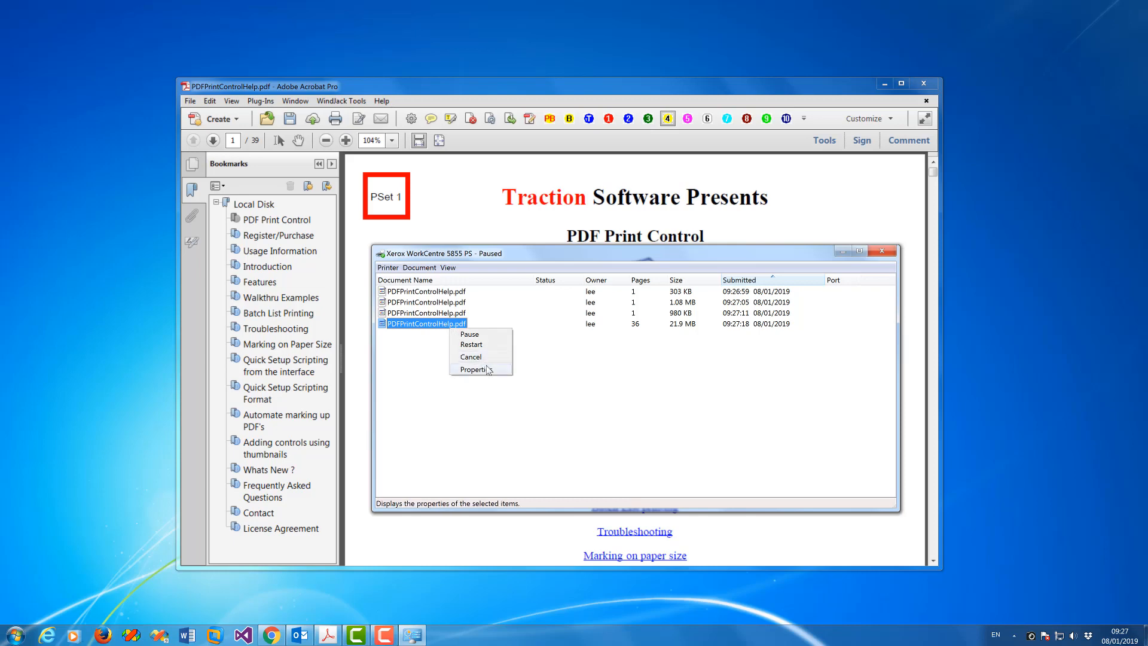
Step: Check the last job's paper tray, then cancel all queued jobs and close the queue
left_click(473, 370)
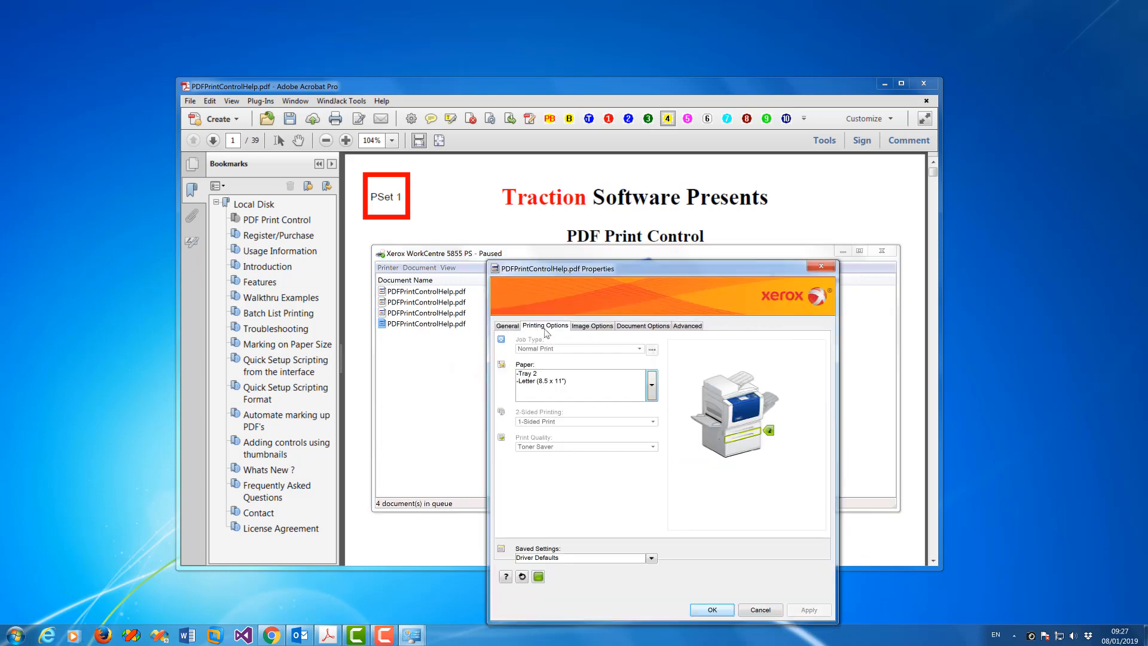
left_click(712, 609)
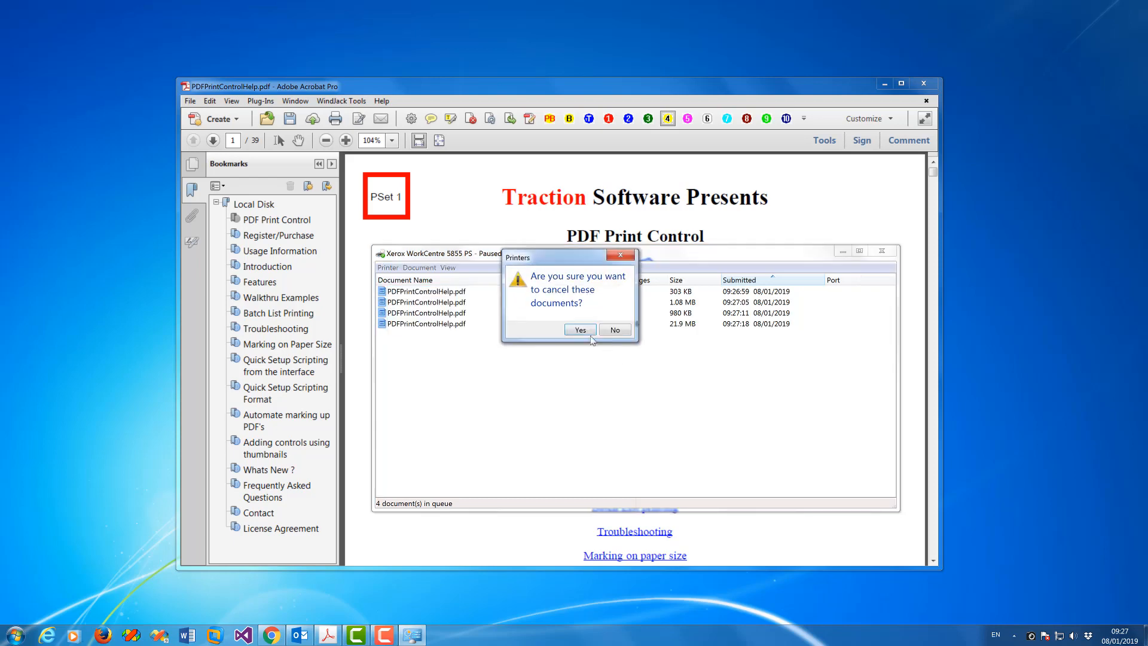
left_click(580, 330)
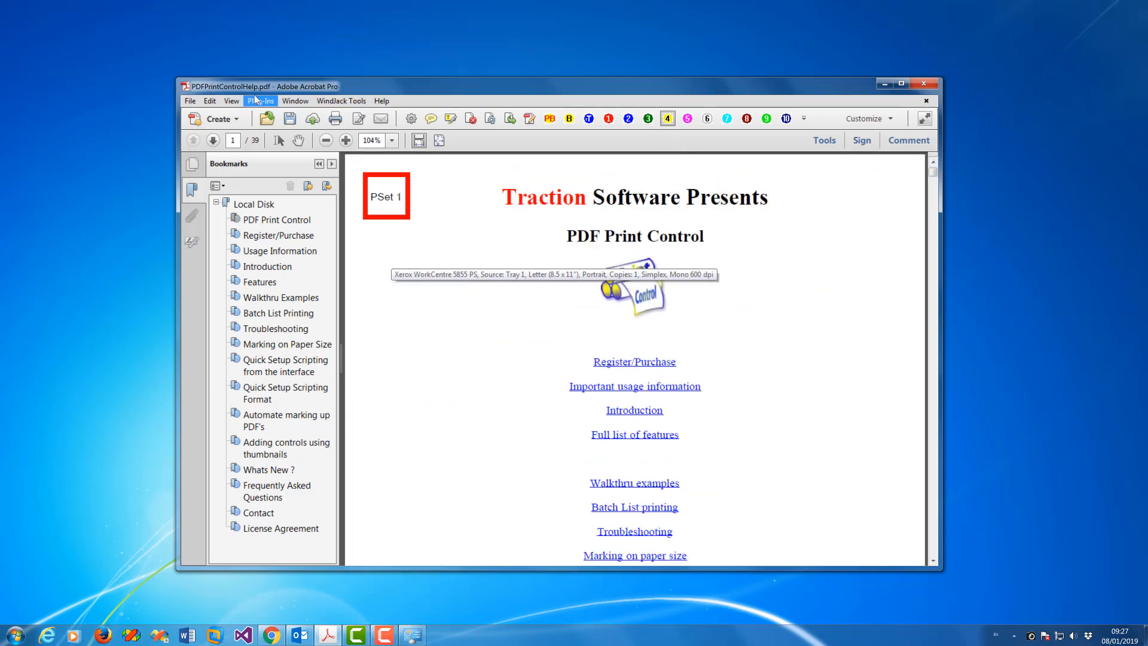
Step: In Print Control Setup, replicate the controls from Start 1 to End 4, adding 35 page controls through page 39
left_click(261, 100)
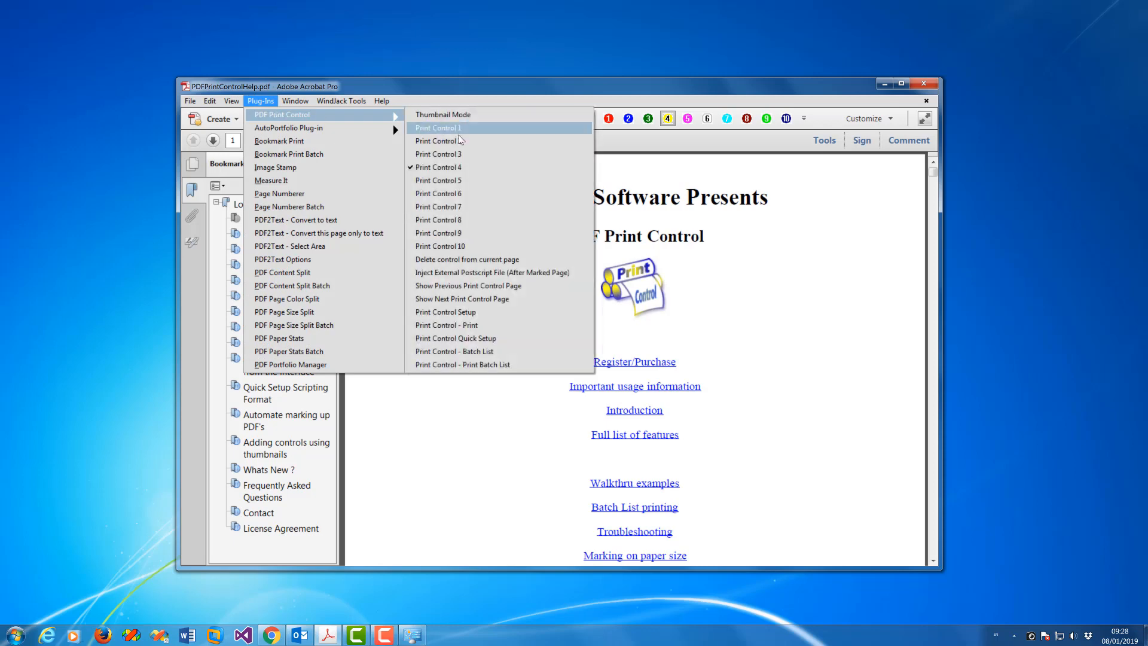
left_click(445, 311)
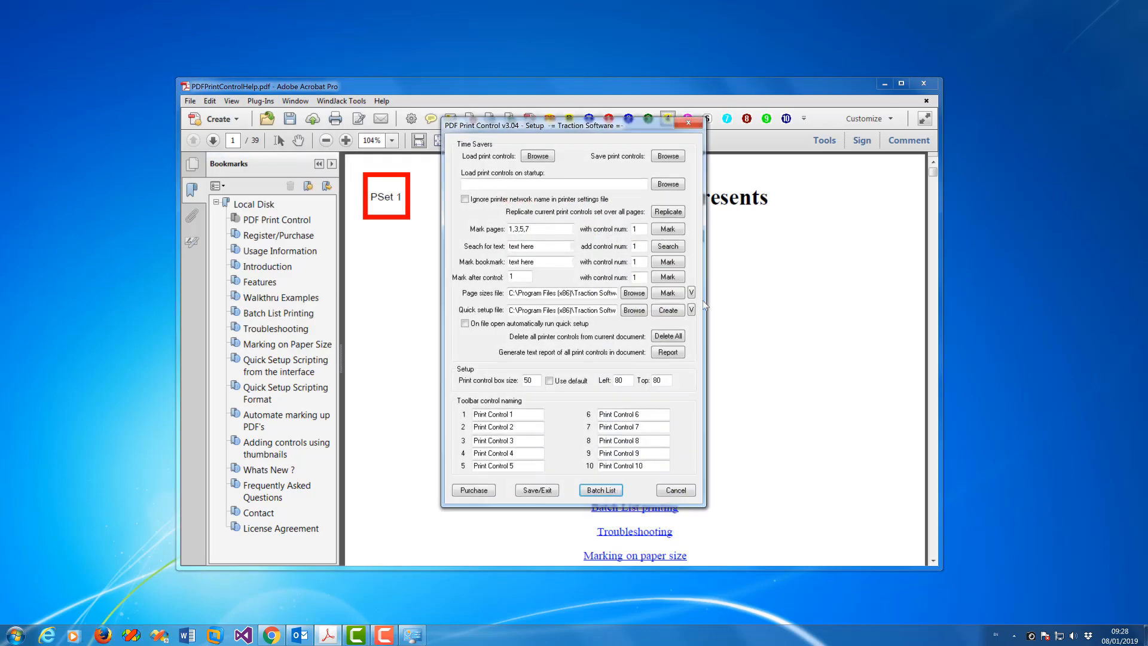
mouse_move(682, 254)
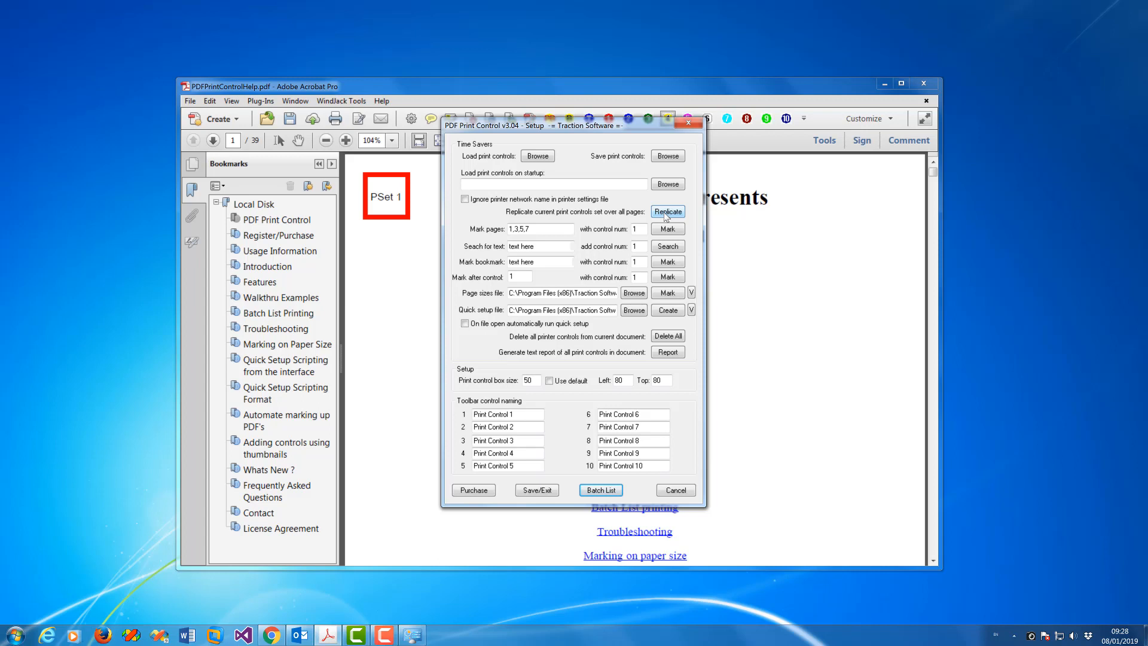
left_click(668, 210)
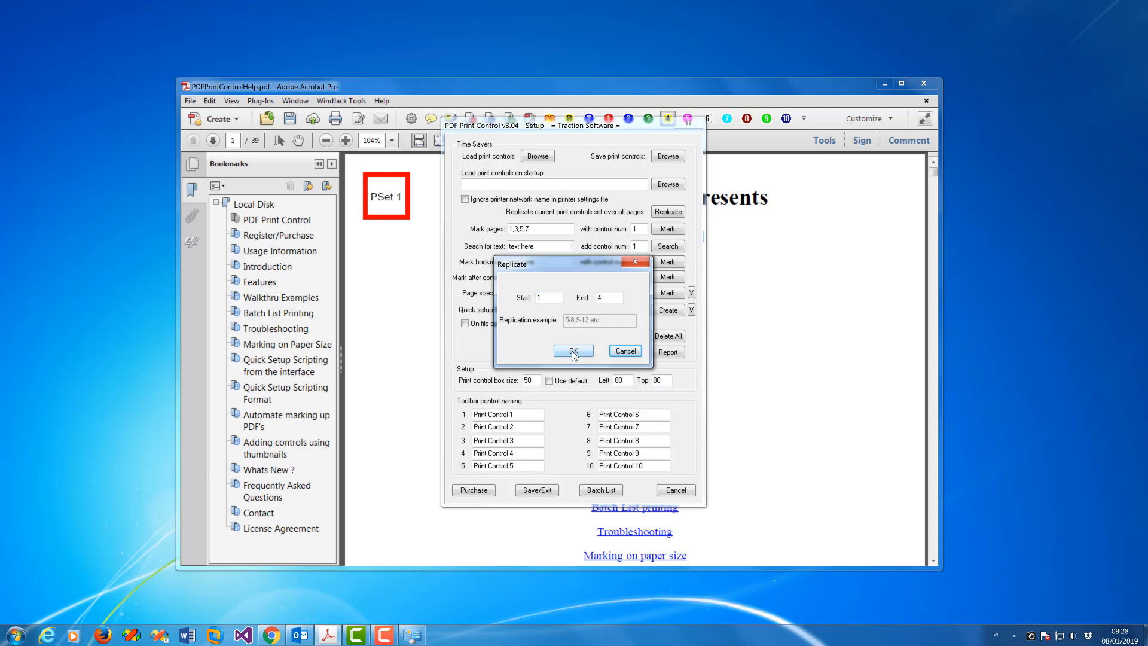
left_click(574, 350)
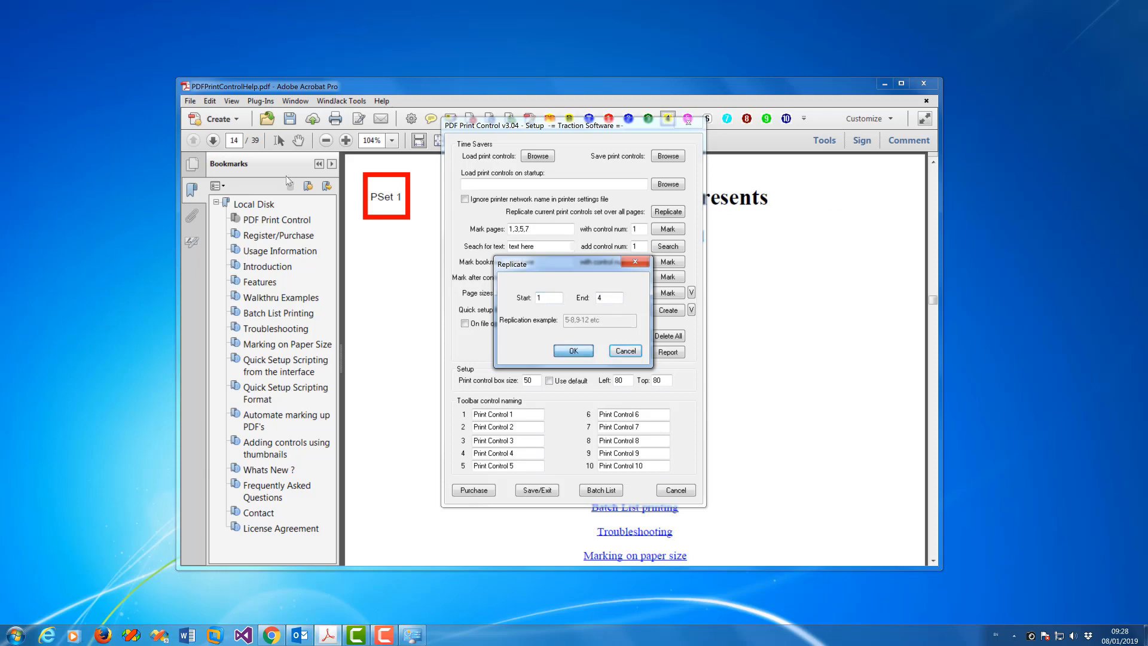
left_click(574, 350)
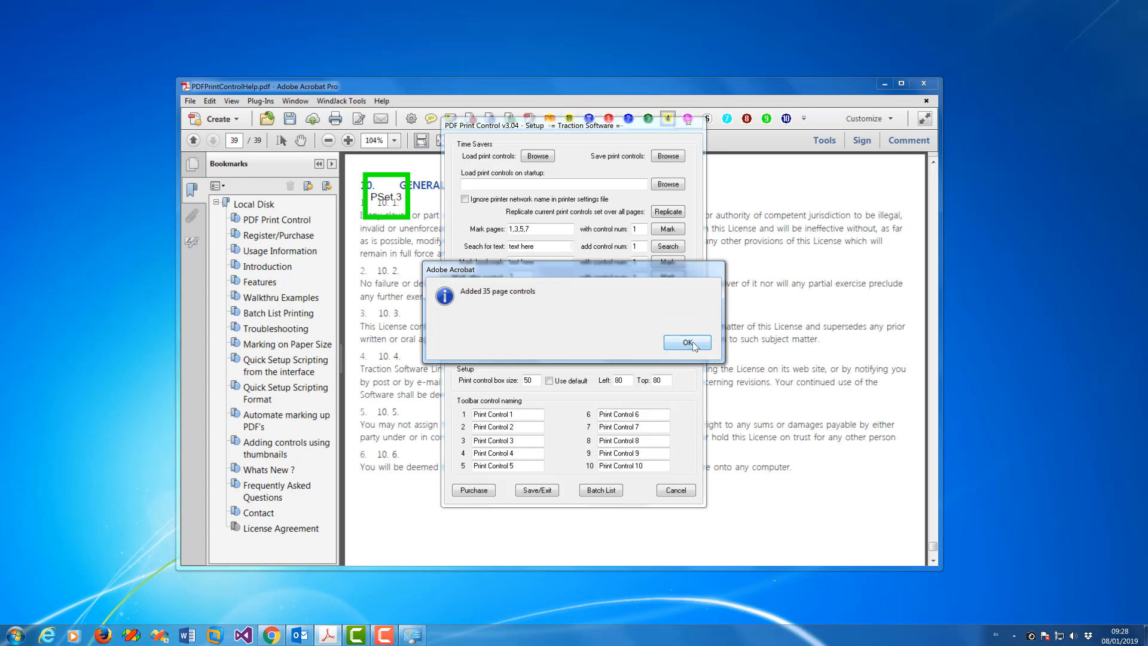
left_click(688, 342)
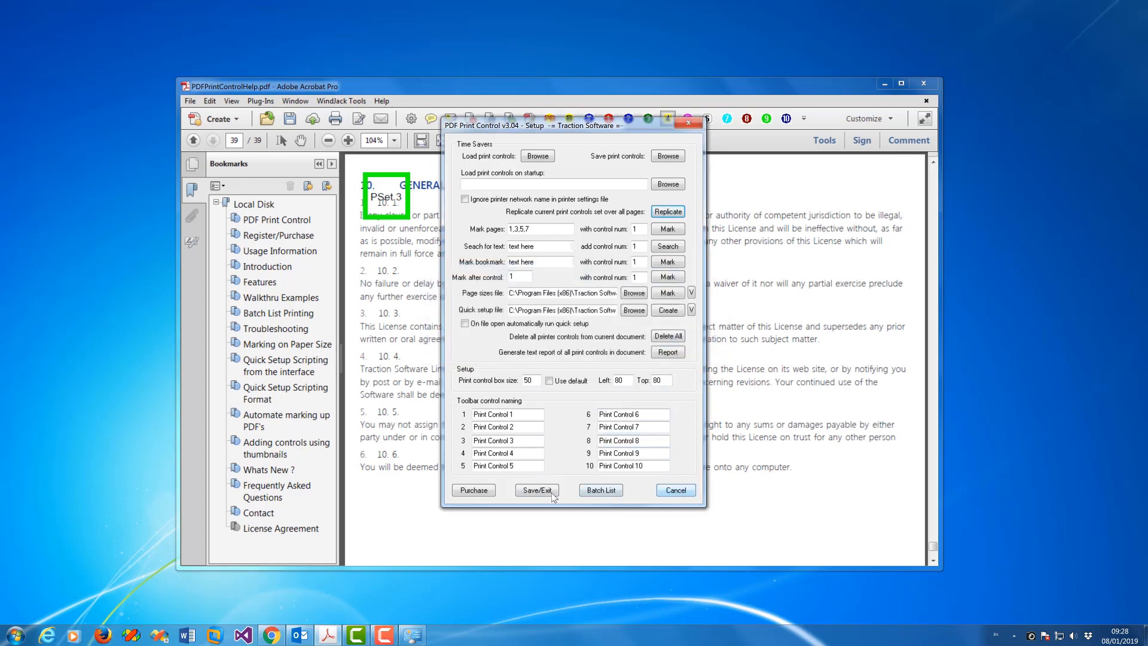
Step: Save and close the setup, then page to 3 and 4 to verify their replicated control boxes
left_click(537, 490)
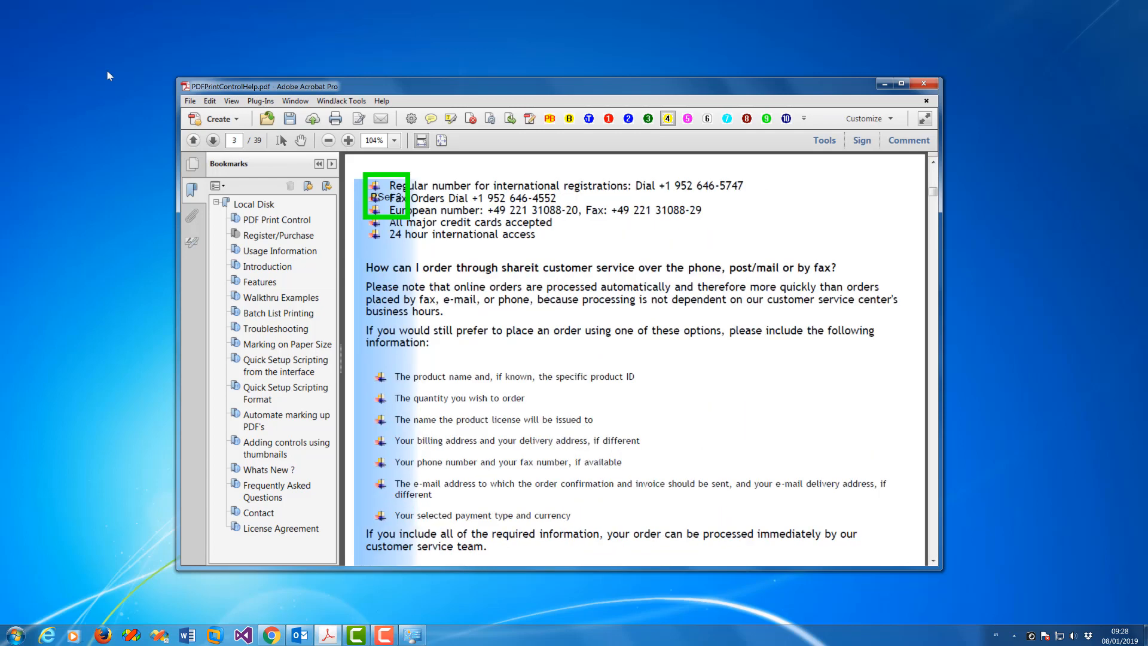
left_click(213, 140)
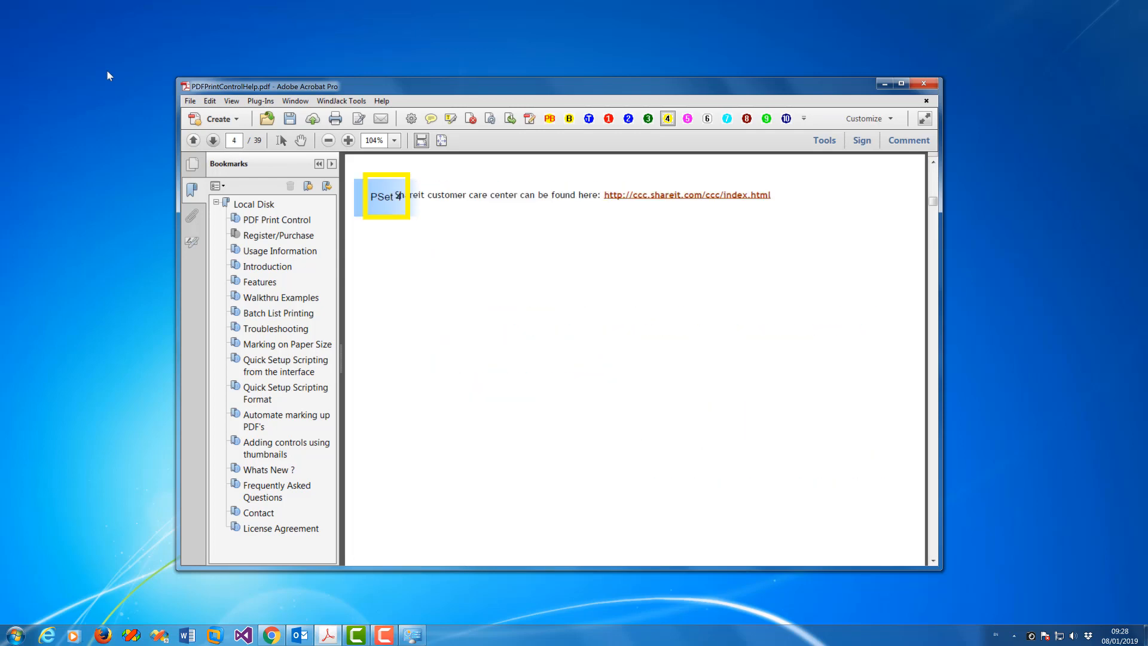